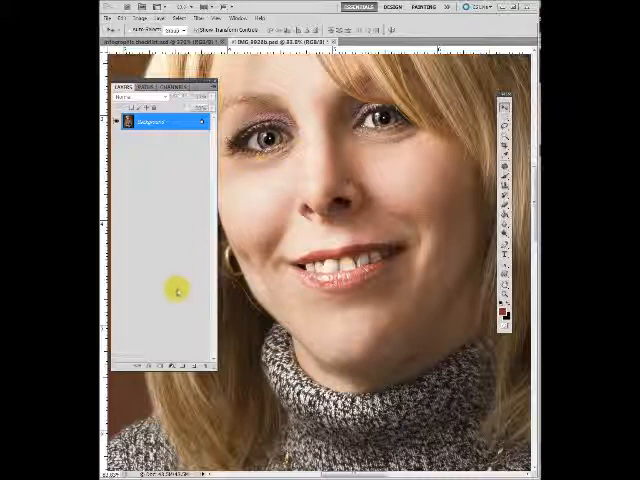
{"action": "mouse_move", "coordinate": [180, 264]}
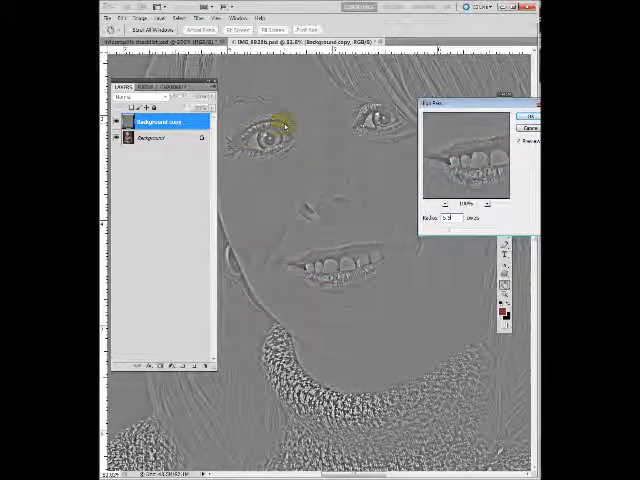
{"action": "mouse_move", "coordinate": [332, 190]}
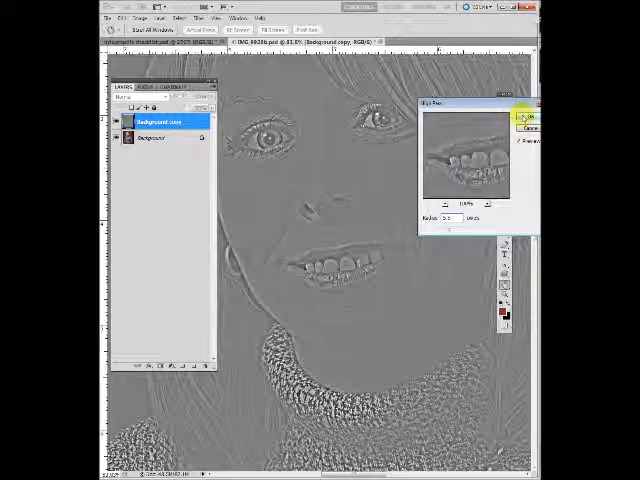
Step: Confirm the High Pass filter on the Background copy so it can be blended in Overlay
{"action": "left_click", "coordinate": [520, 118]}
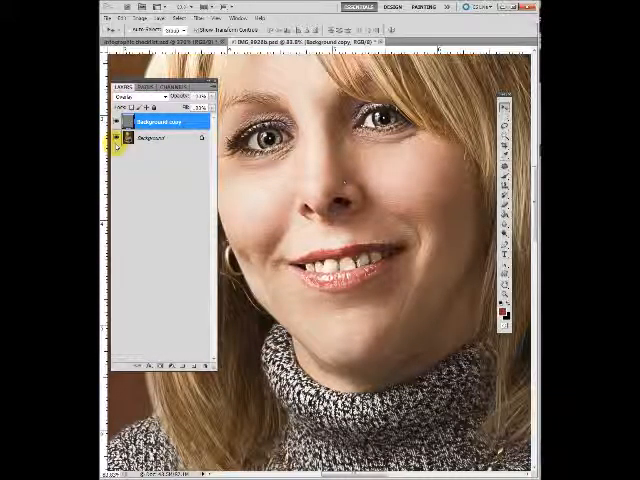
{"action": "left_click", "coordinate": [116, 144]}
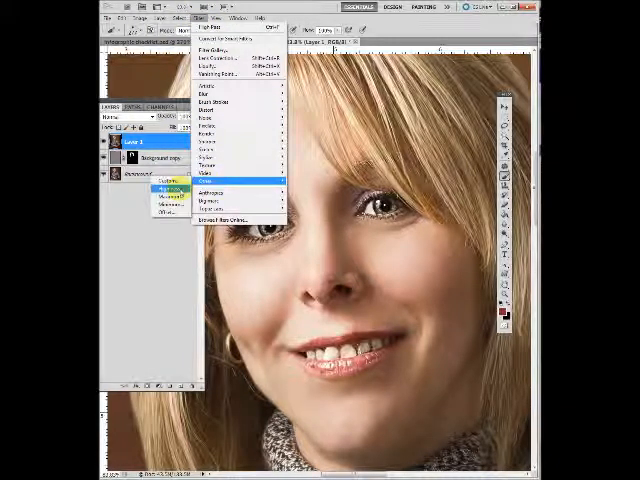
Step: Run High Pass on the new top layer, leaving it as a grey detail layer
{"action": "left_click", "coordinate": [210, 188]}
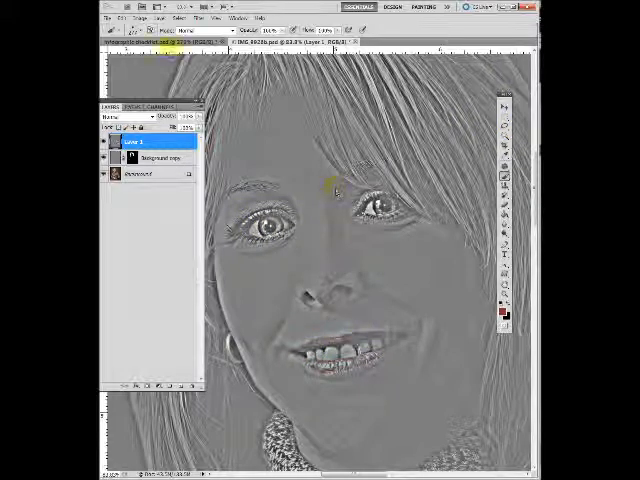
{"action": "left_click", "coordinate": [132, 18]}
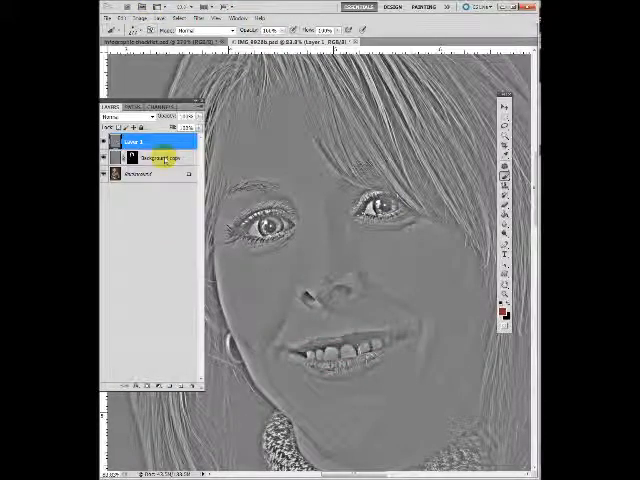
{"action": "left_click", "coordinate": [120, 128]}
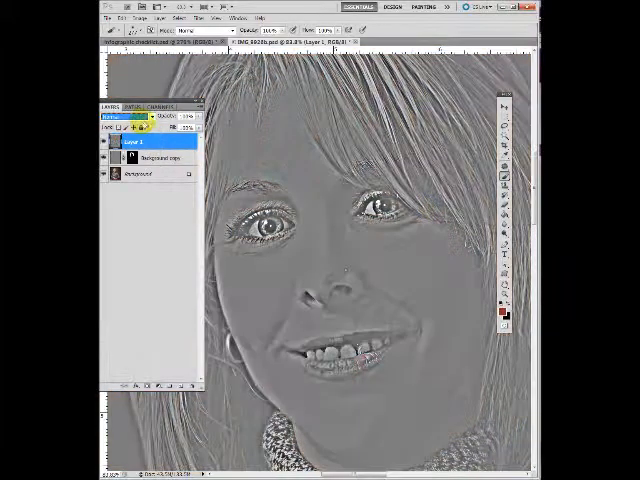
{"action": "left_click", "coordinate": [270, 230]}
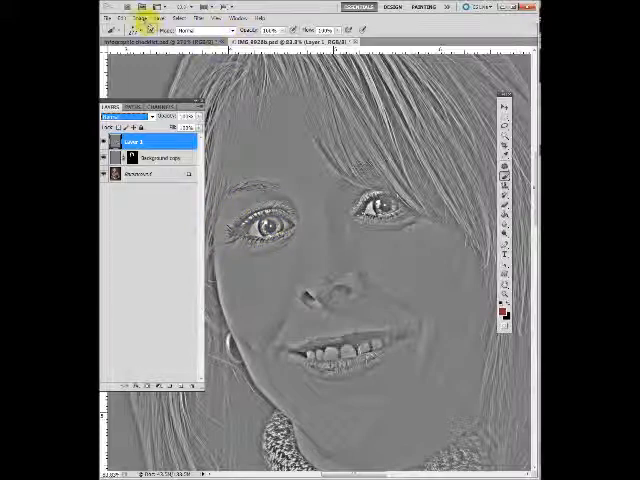
Step: Invert the top high-pass layer and blend it in Overlay so the skin looks smoother
{"action": "left_click", "coordinate": [132, 18]}
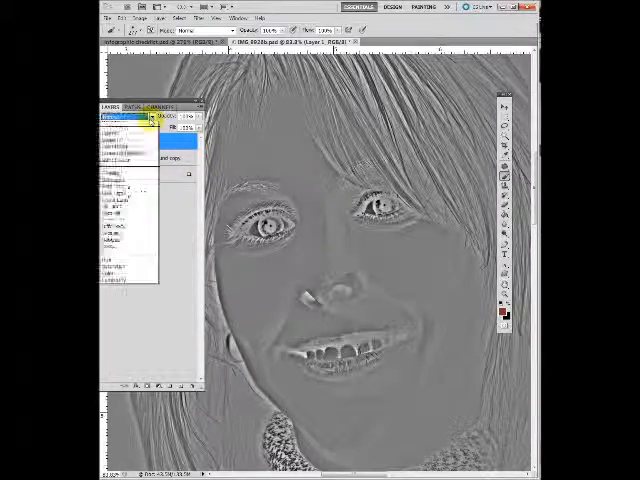
{"action": "left_click", "coordinate": [124, 118]}
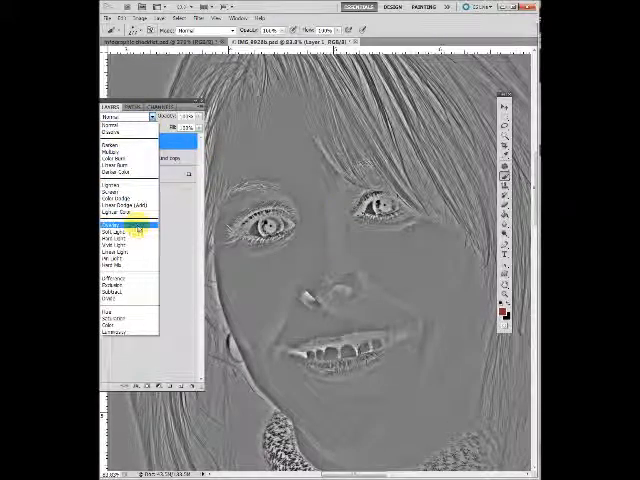
{"action": "left_click", "coordinate": [118, 232]}
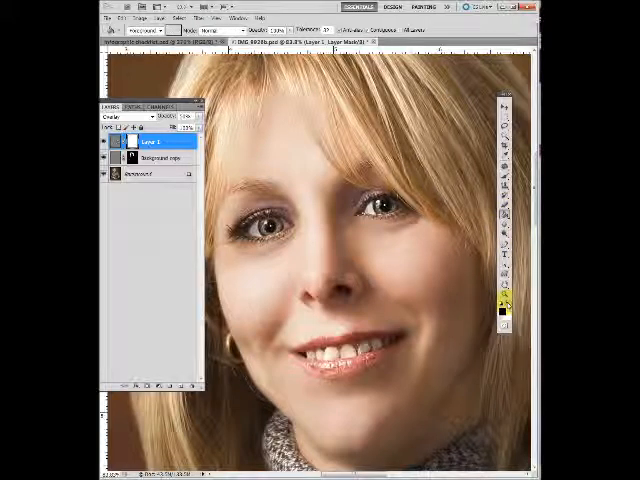
Step: Swap to white and brush the softening back in over the forehead on the layer mask
{"action": "left_click", "coordinate": [256, 270]}
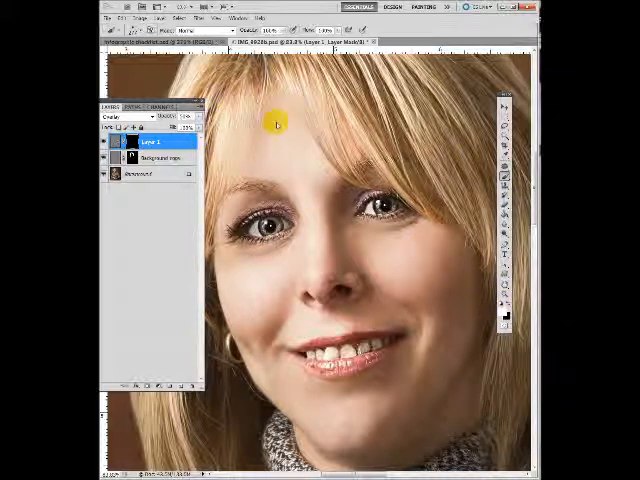
{"action": "left_click", "coordinate": [260, 120]}
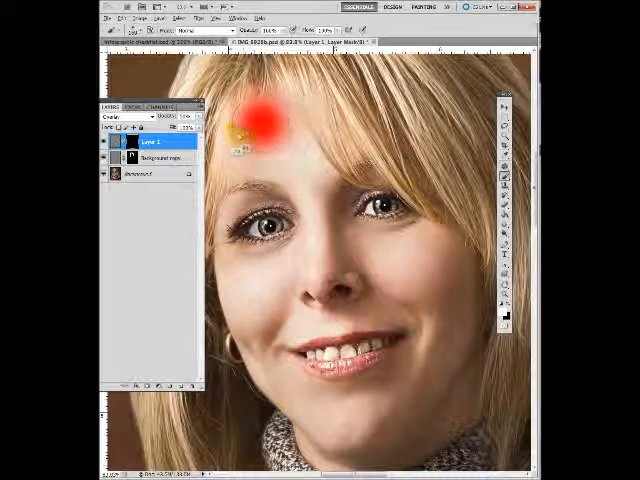